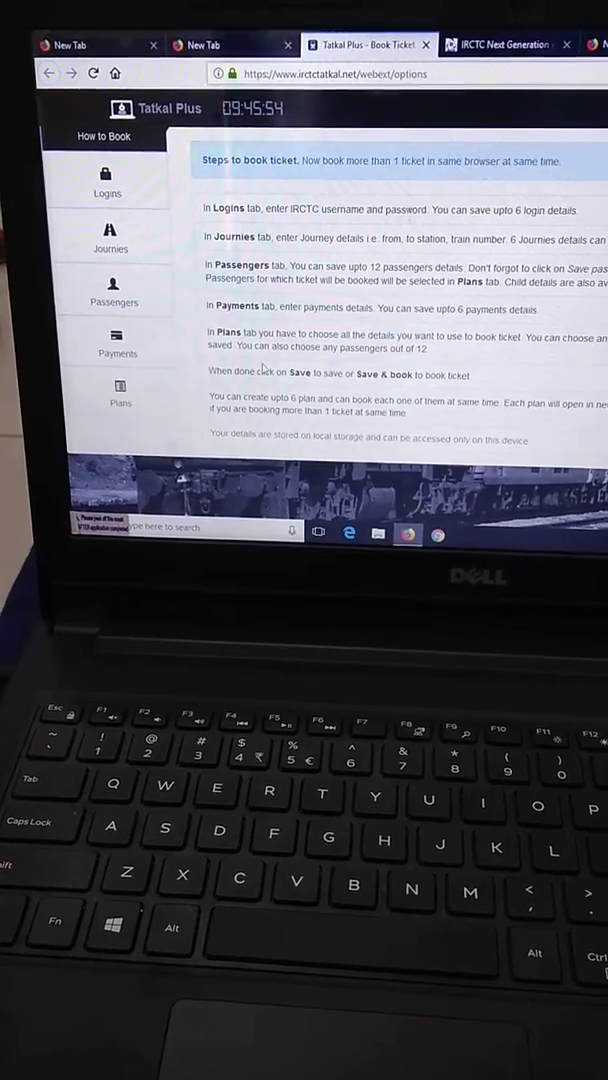
Step: Show the Plan 1 booking form with User 1, Journey 1 and State Bank net banking
{"action": "left_click", "coordinate": [120, 400]}
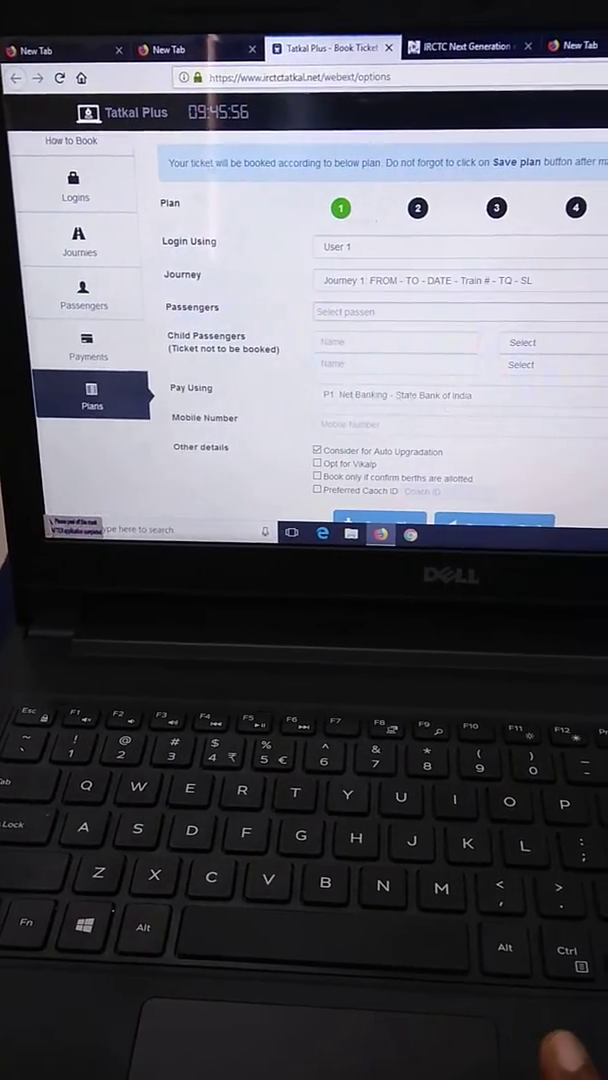
Step: Save & Book the plan, landing on the IRCTC train-search page with its form unfilled
{"action": "scroll", "scroll_direction": "down", "scroll_amount": 3}
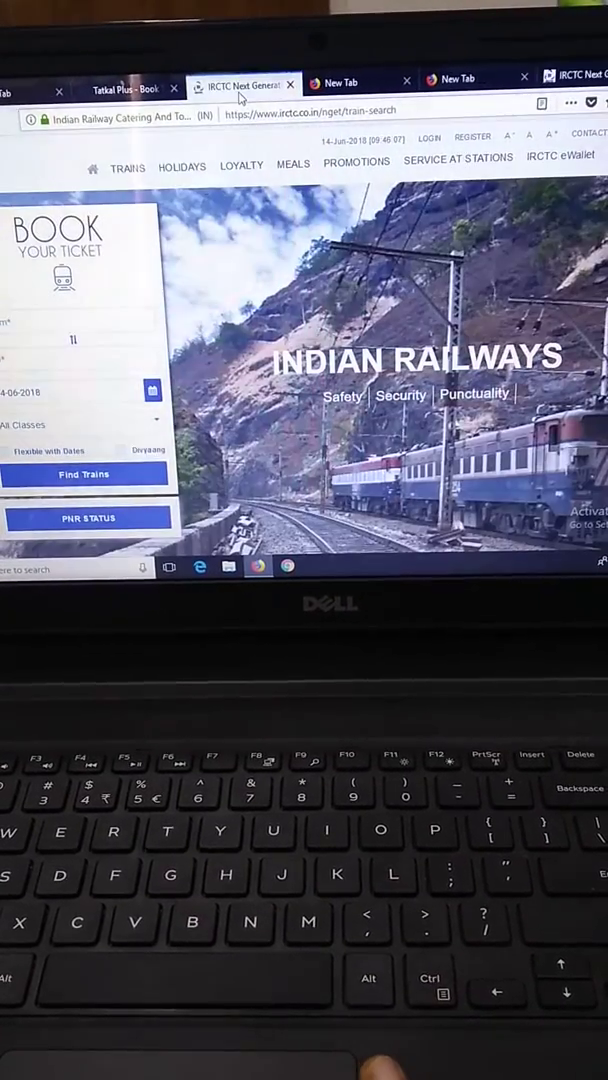
{"action": "left_click", "coordinate": [118, 90]}
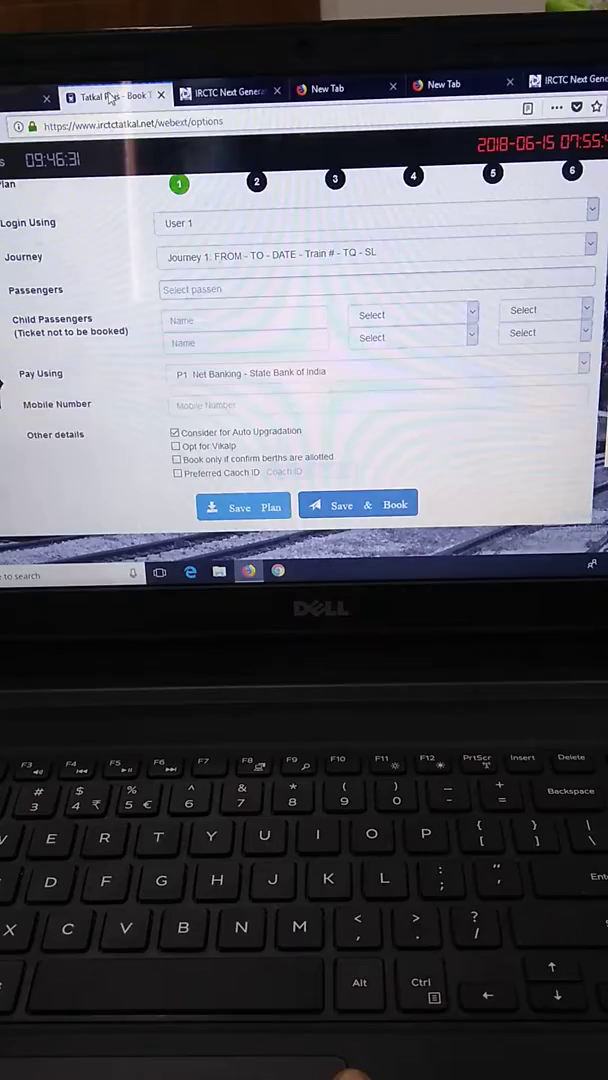
{"action": "left_click", "coordinate": [215, 90]}
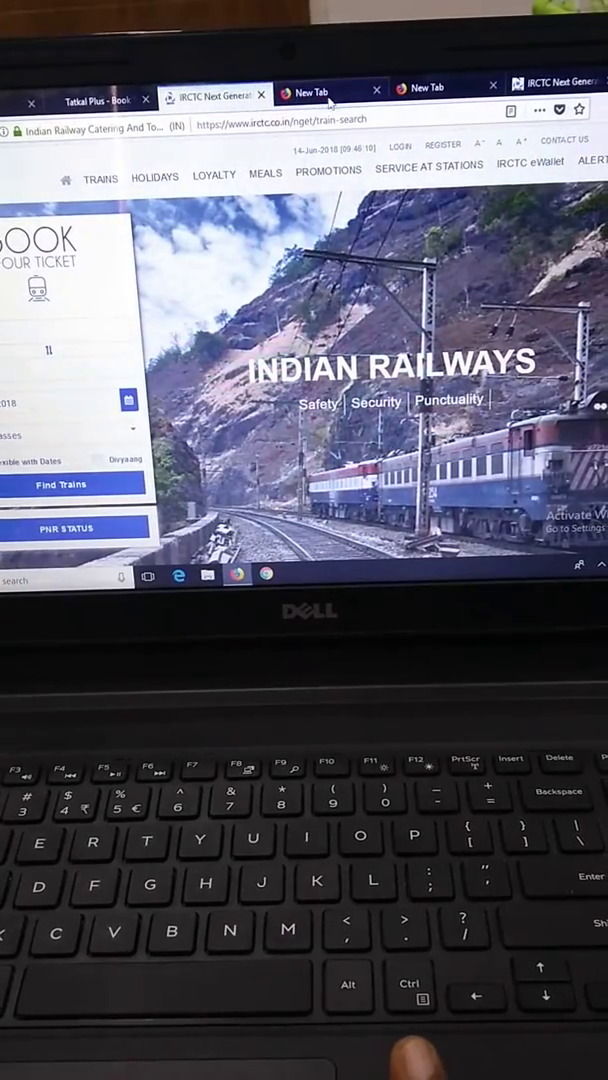